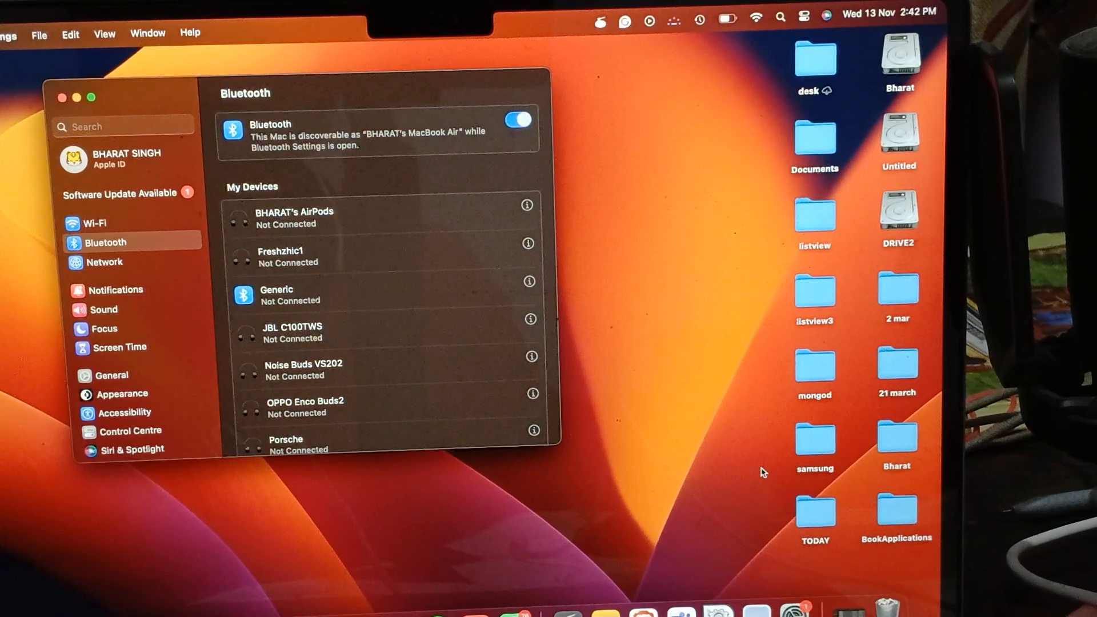
pyautogui.moveTo(549, 210)
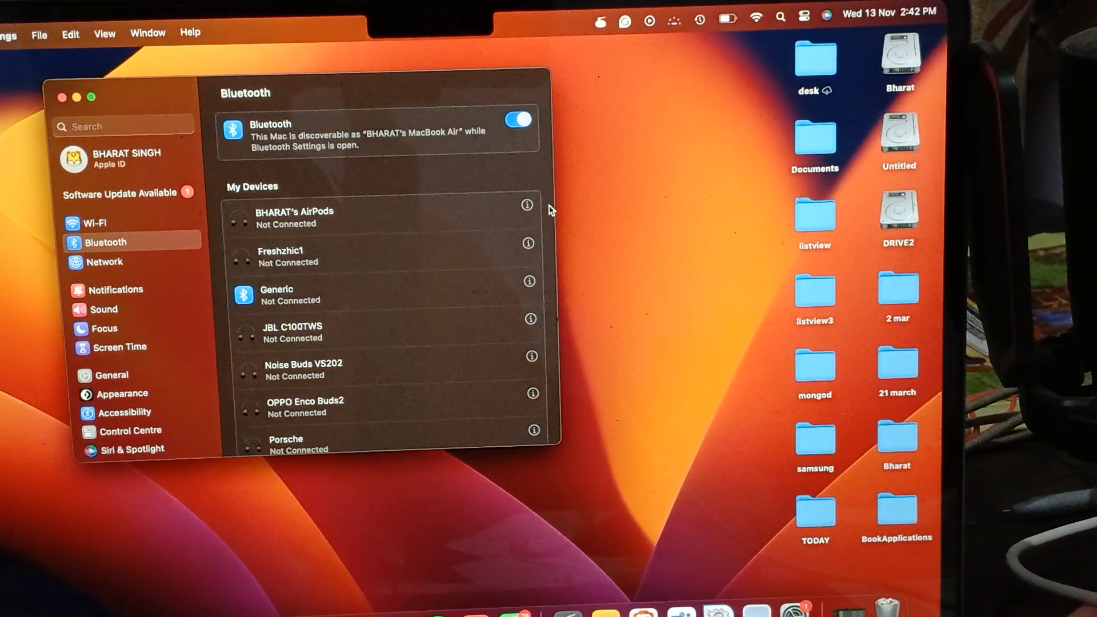
# Review the AirPods' device details in Bluetooth settings and close them
pyautogui.click(527, 204)
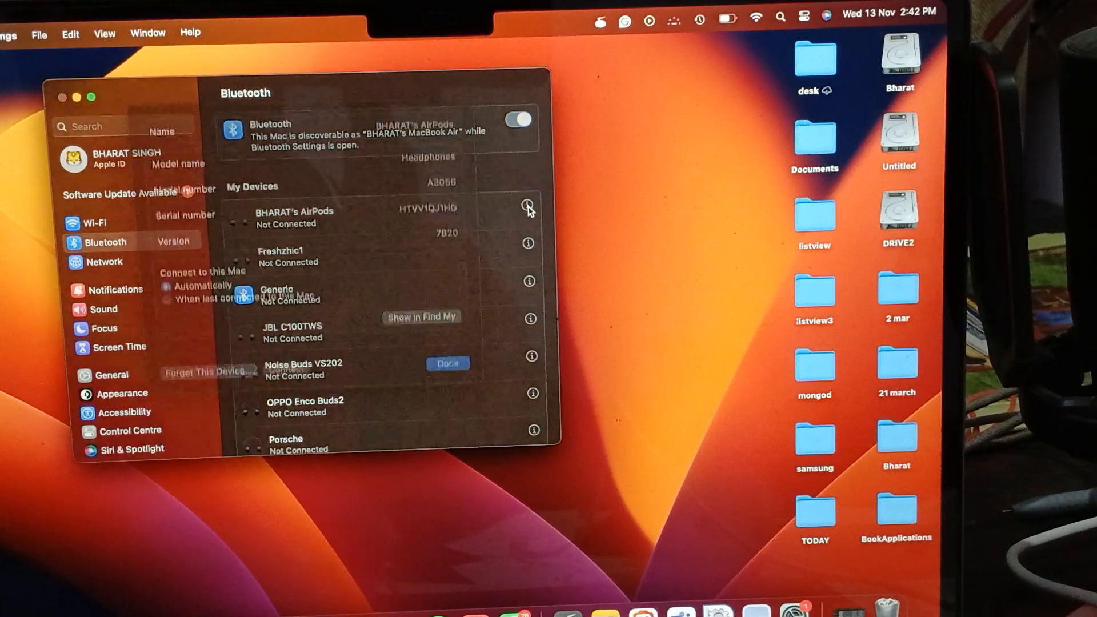
pyautogui.click(527, 206)
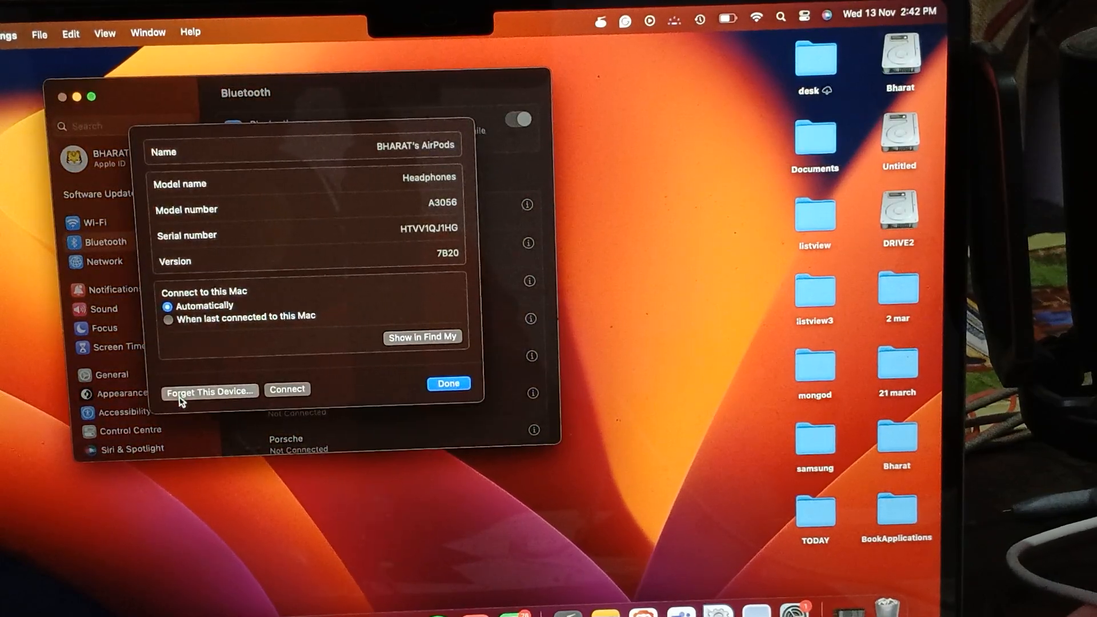
pyautogui.moveTo(341, 332)
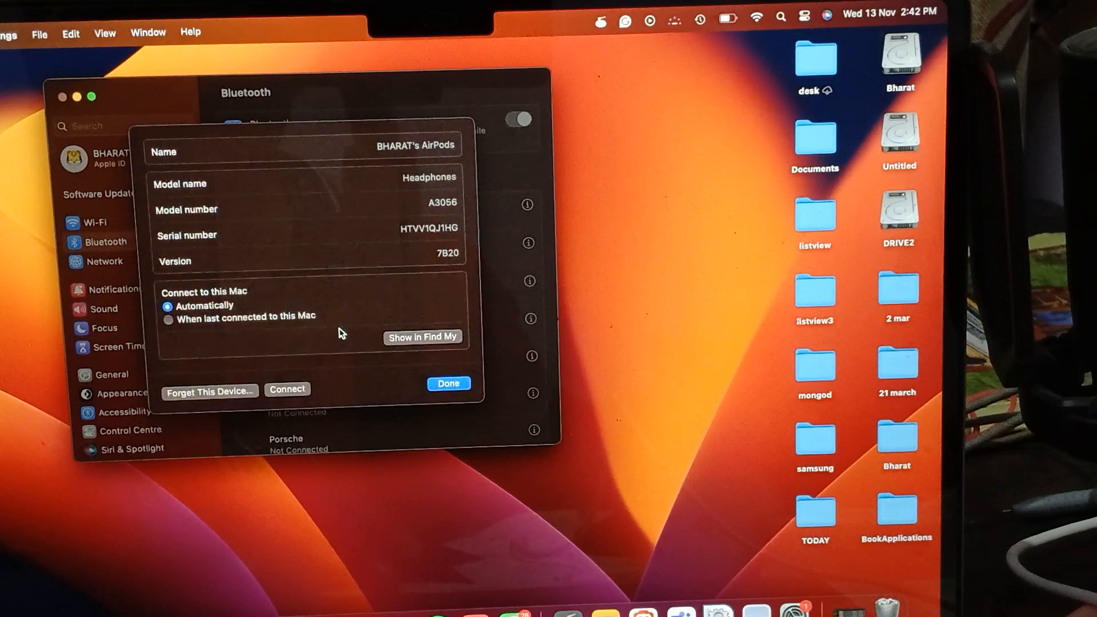
pyautogui.click(448, 384)
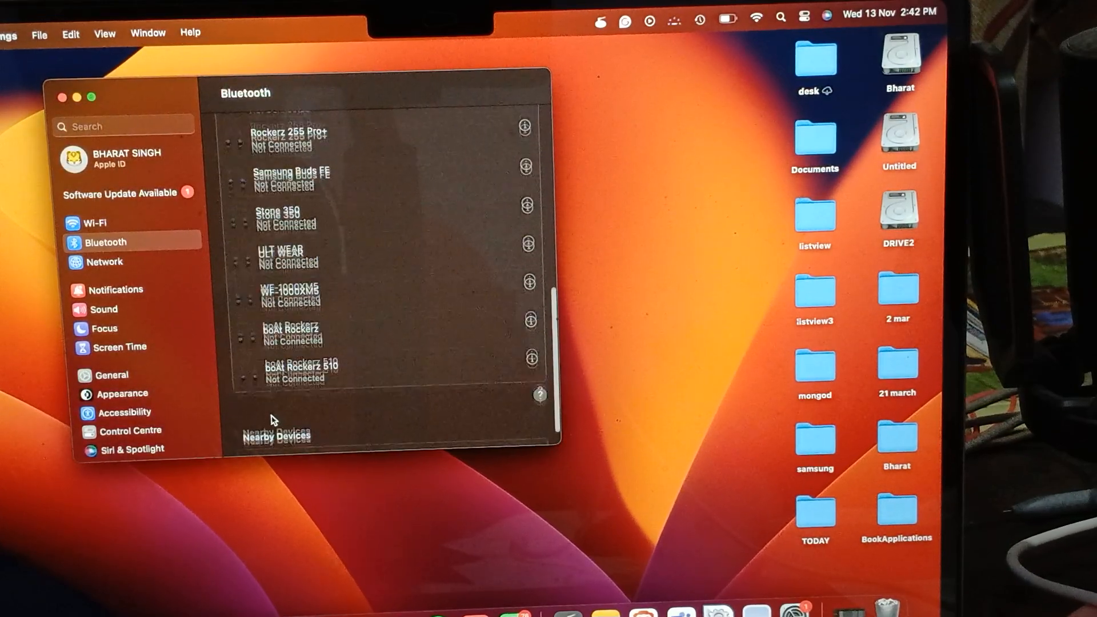
pyautogui.scroll(-3)
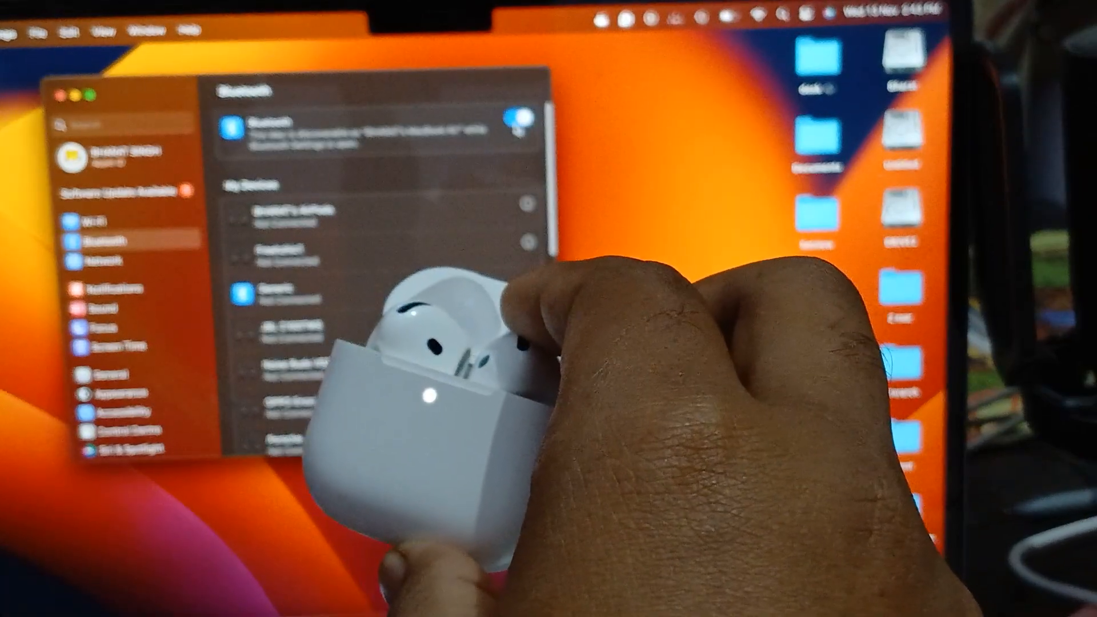
# Switch Bluetooth off and back on, then launch Microsoft Teams from the Dock
pyautogui.click(517, 118)
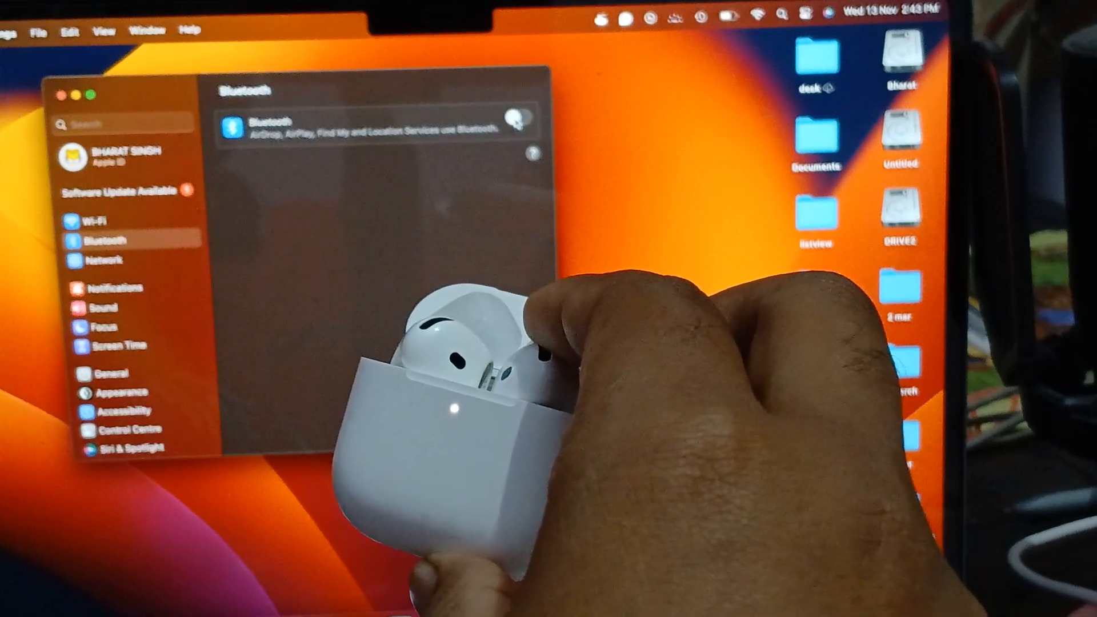
pyautogui.click(520, 118)
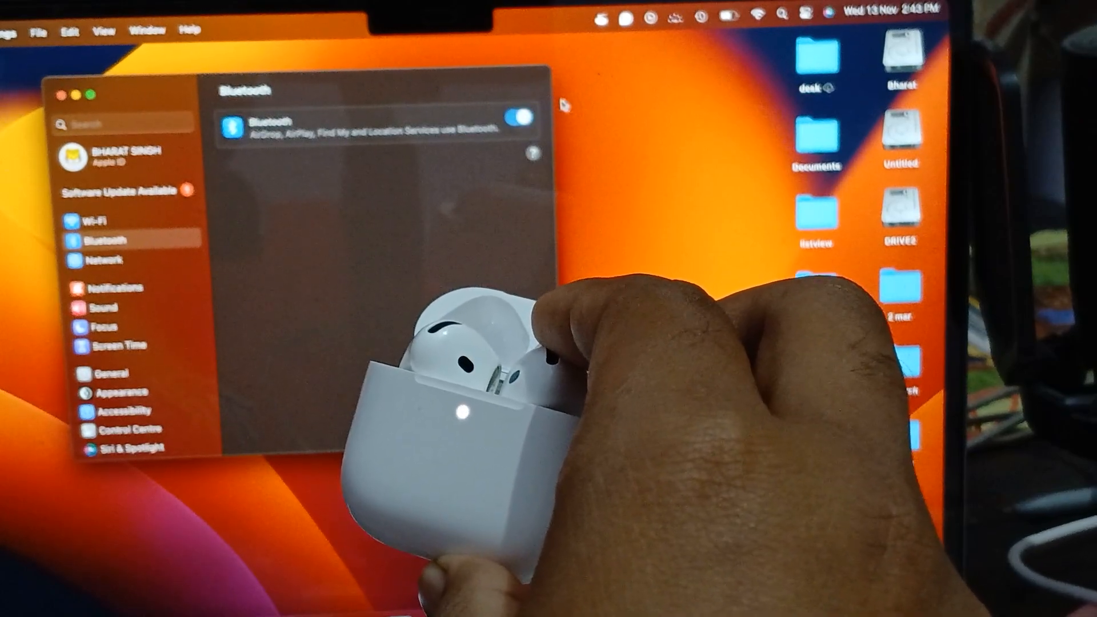
pyautogui.click(518, 116)
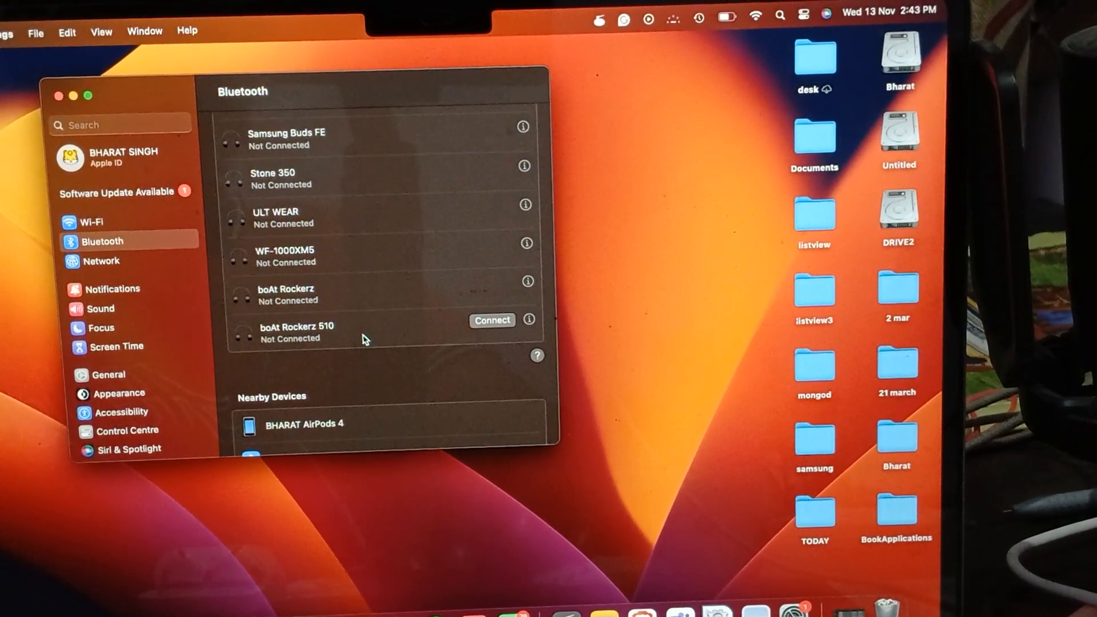
pyautogui.moveTo(678, 603)
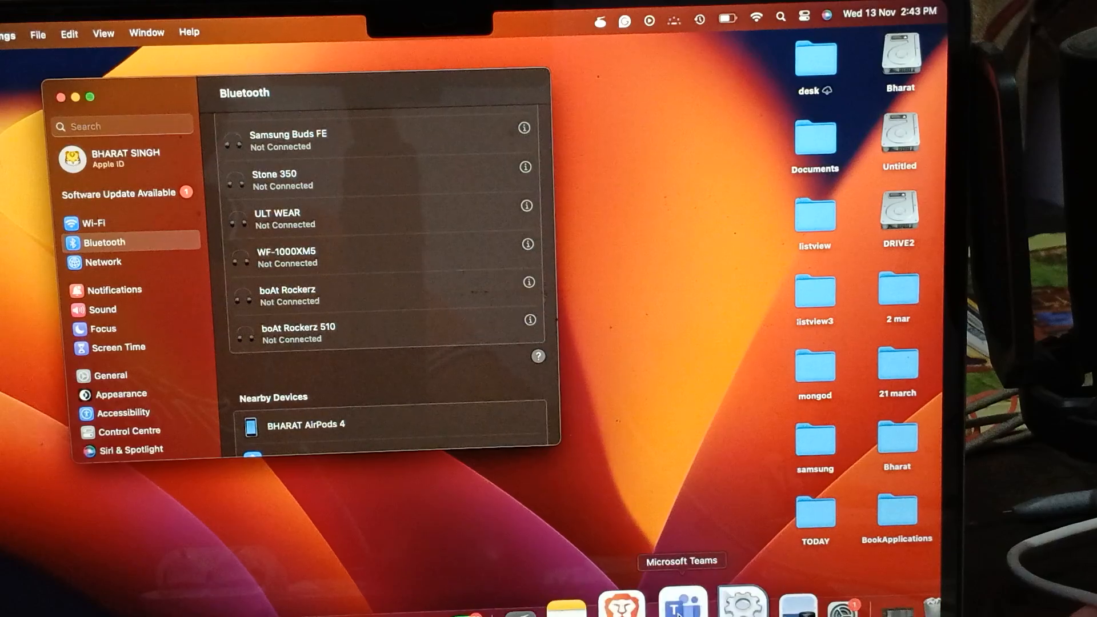
pyautogui.click(681, 601)
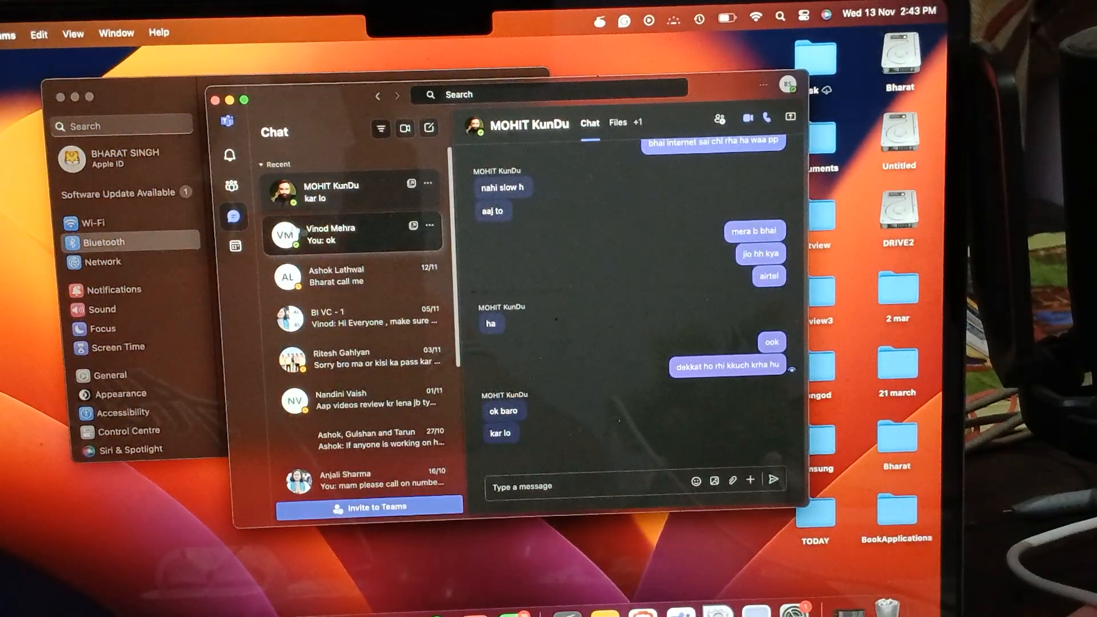
# Reach the Devices section of Teams settings via Calendar and the ••• menu
pyautogui.click(236, 246)
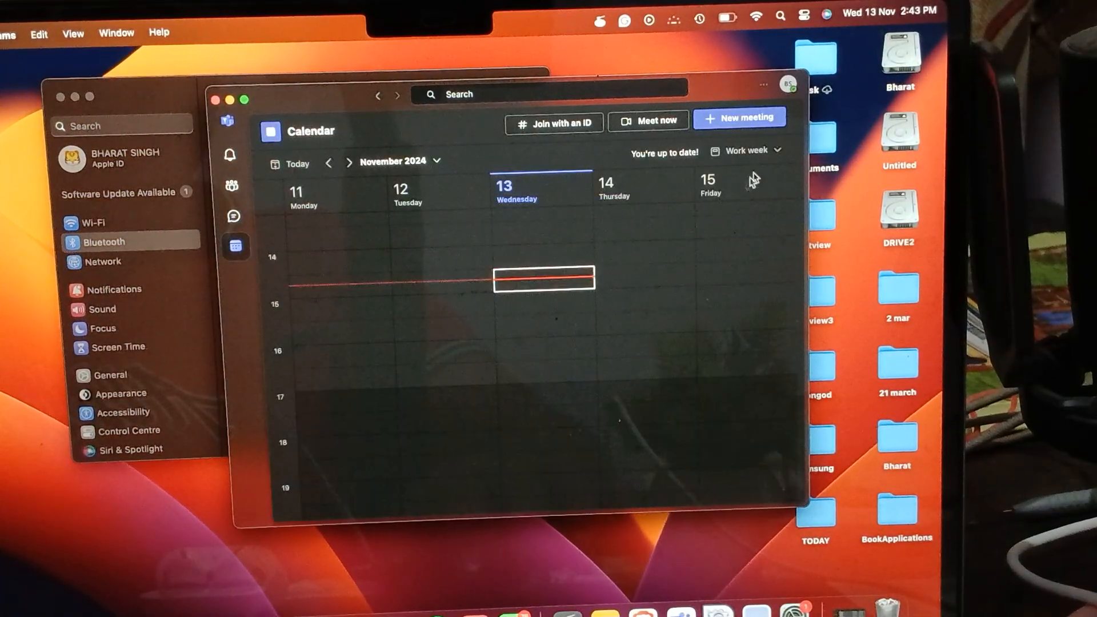
pyautogui.click(762, 86)
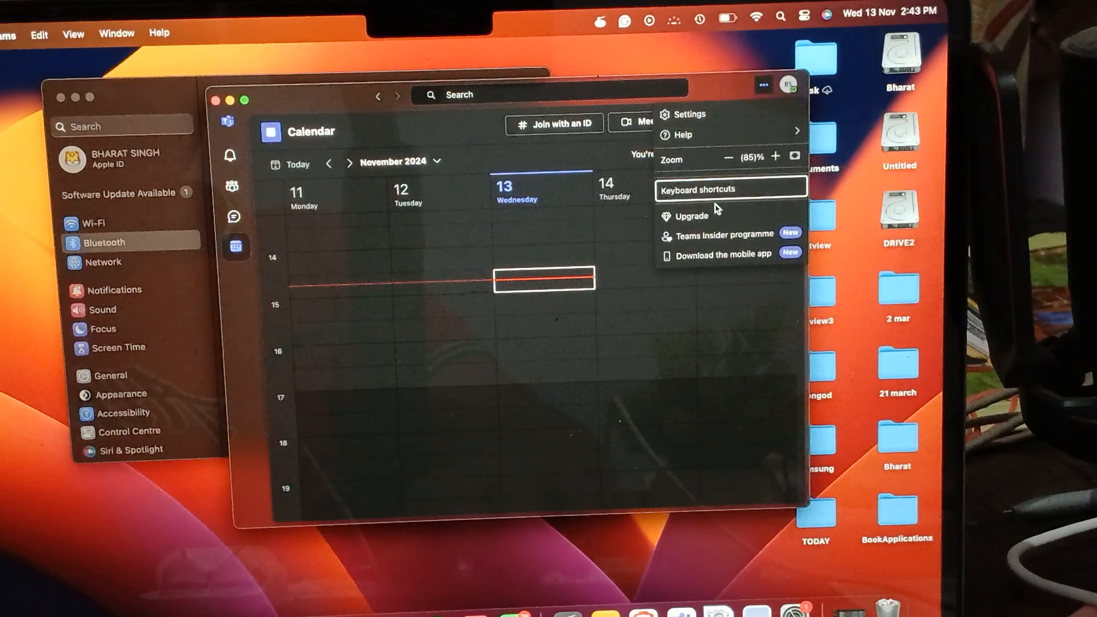
pyautogui.click(690, 115)
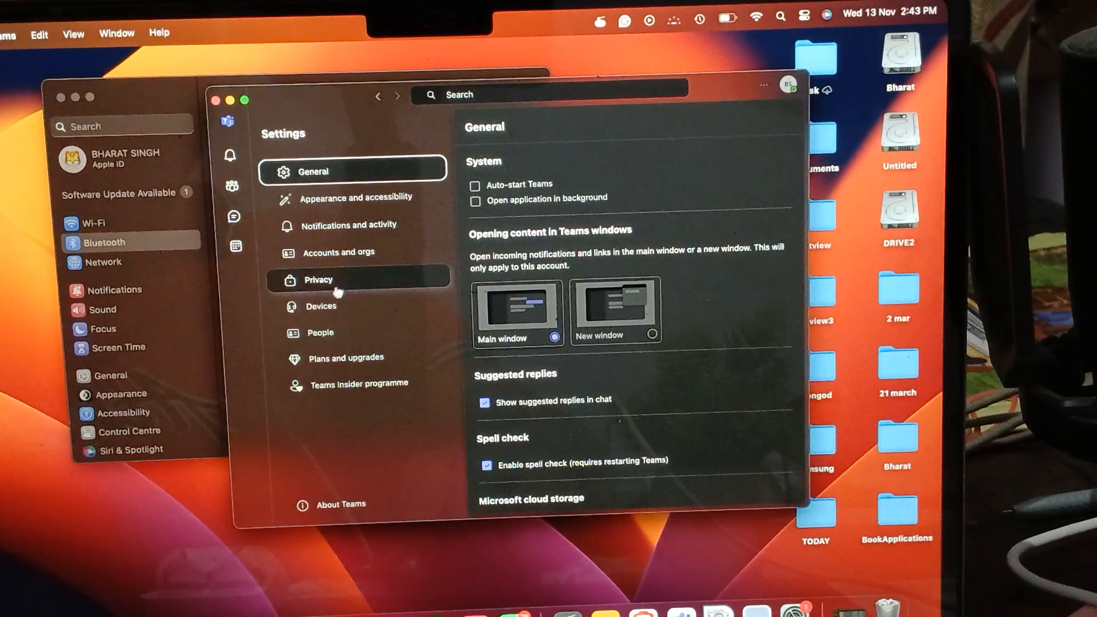
pyautogui.click(321, 306)
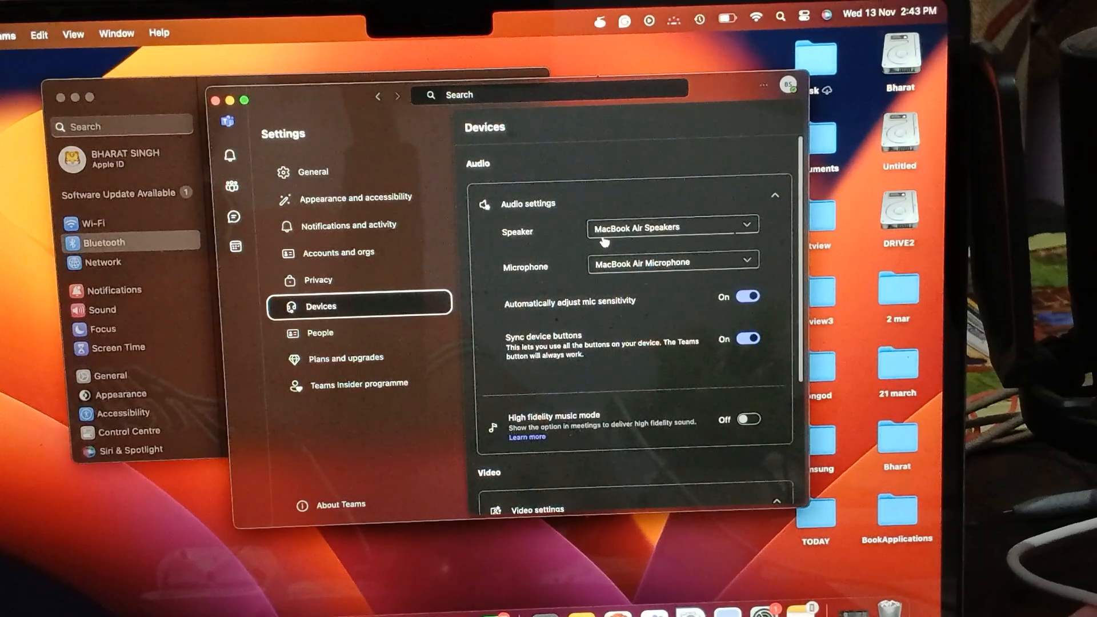
pyautogui.moveTo(730, 229)
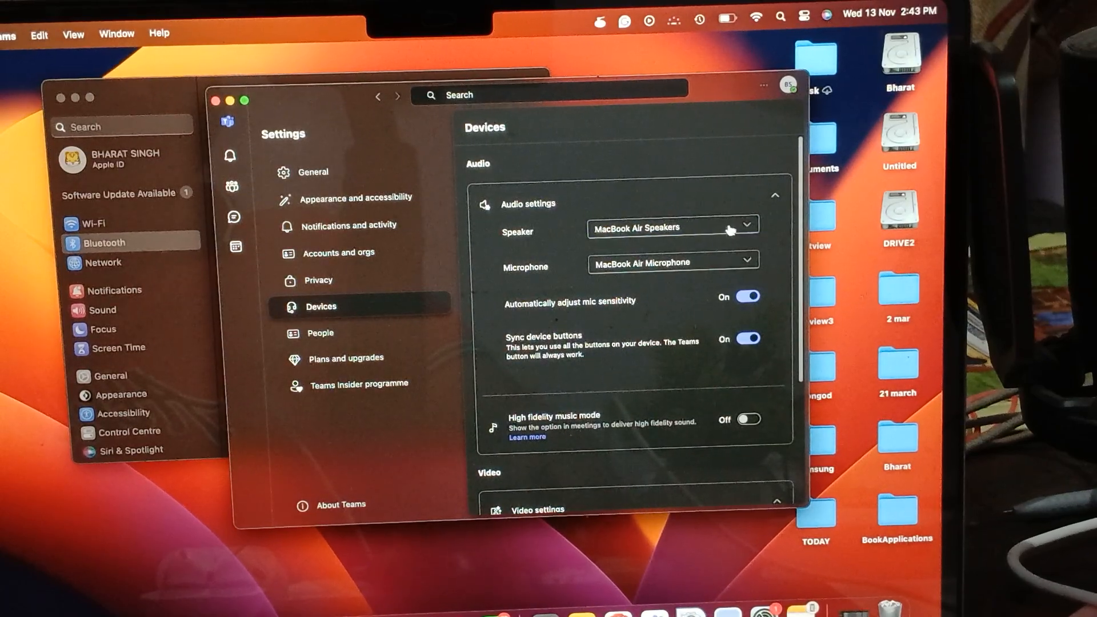
# Check the Speaker and Microphone lists, showing only MacBook Air devices
pyautogui.click(672, 228)
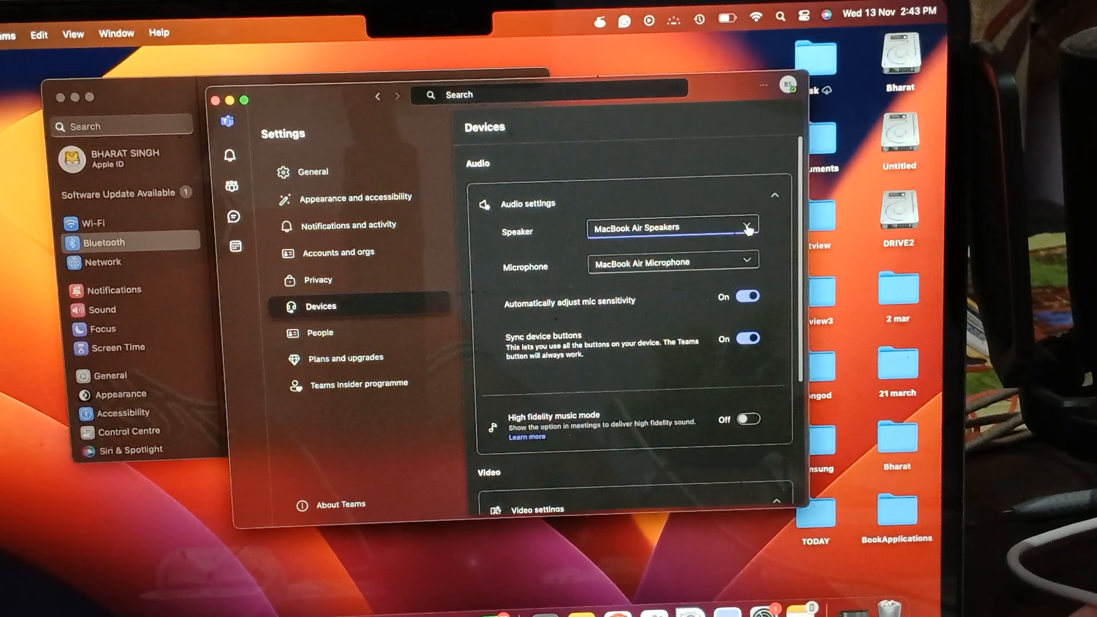
pyautogui.click(746, 263)
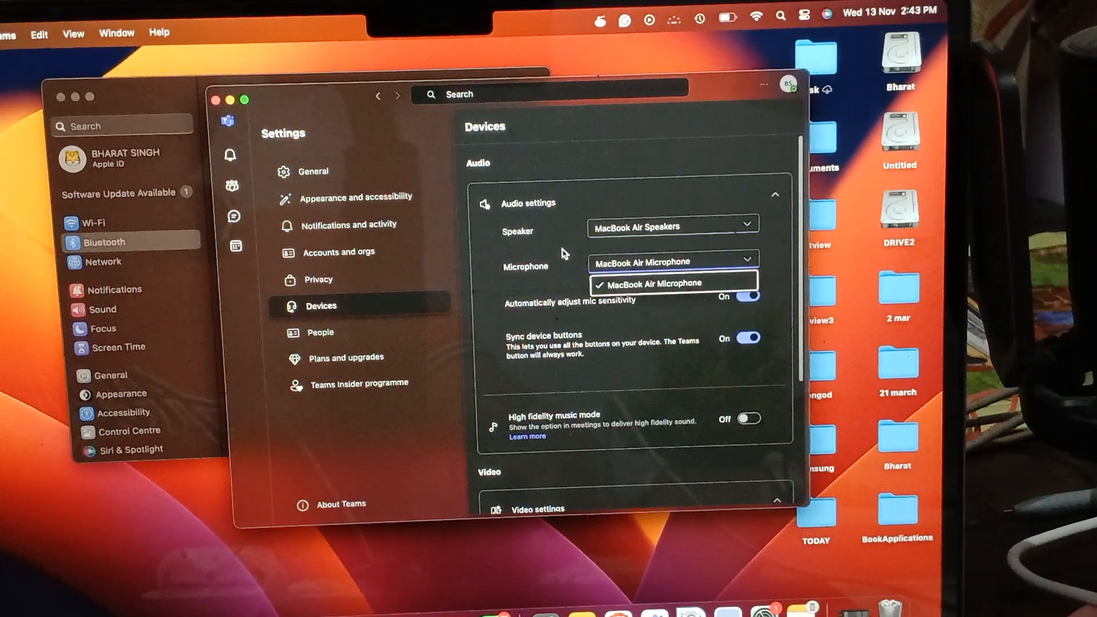
pyautogui.click(803, 14)
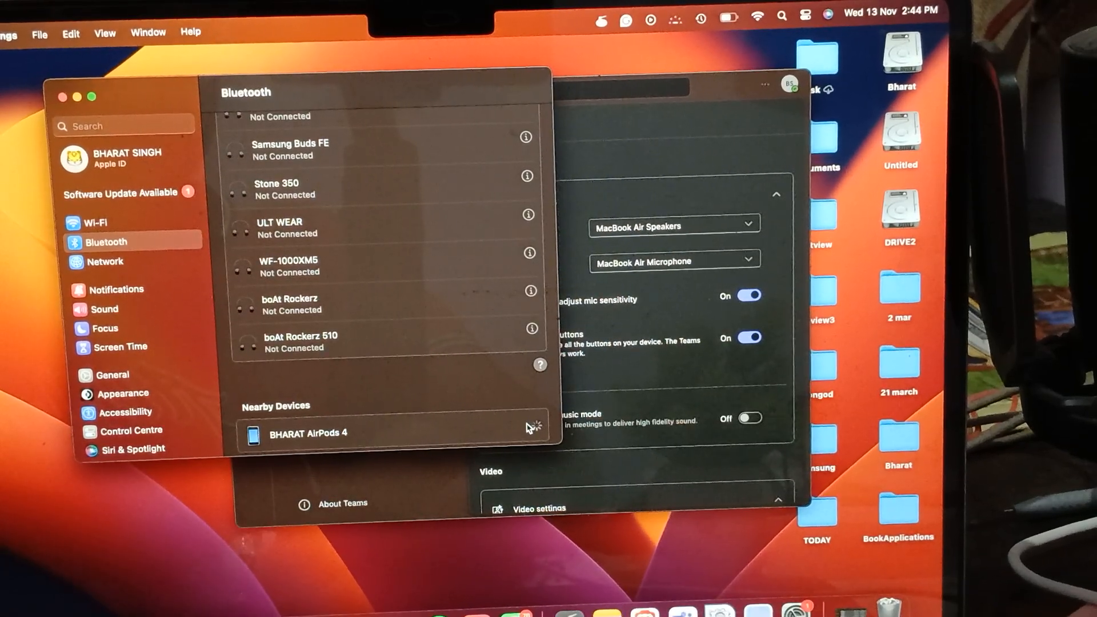
# Connect the nearby AirPods 4 and return to Teams' speaker choices
pyautogui.click(309, 432)
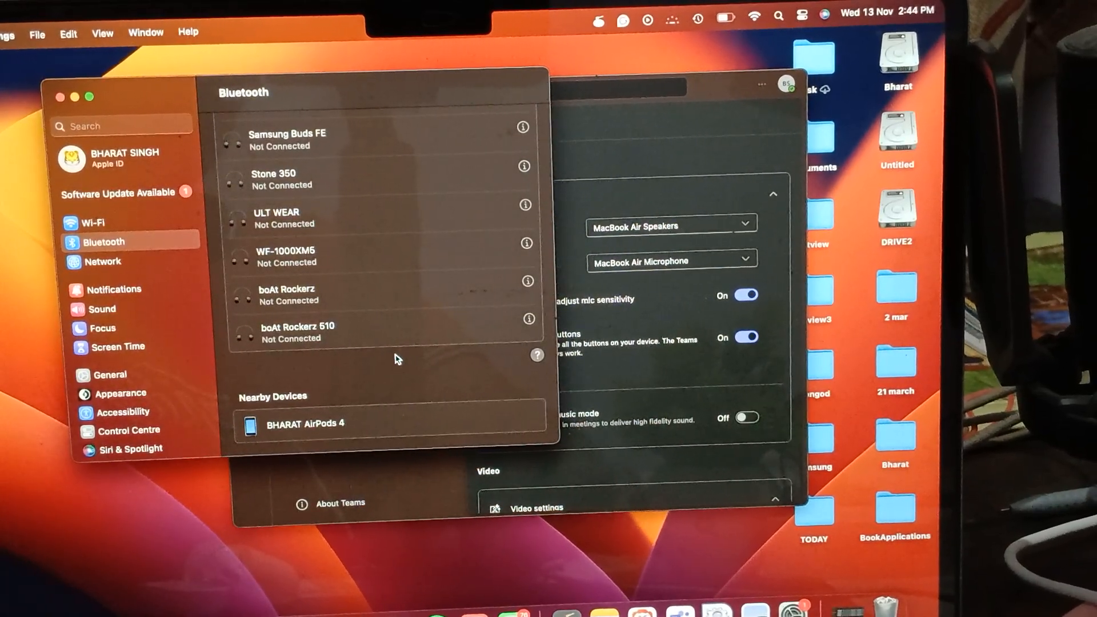
pyautogui.click(666, 223)
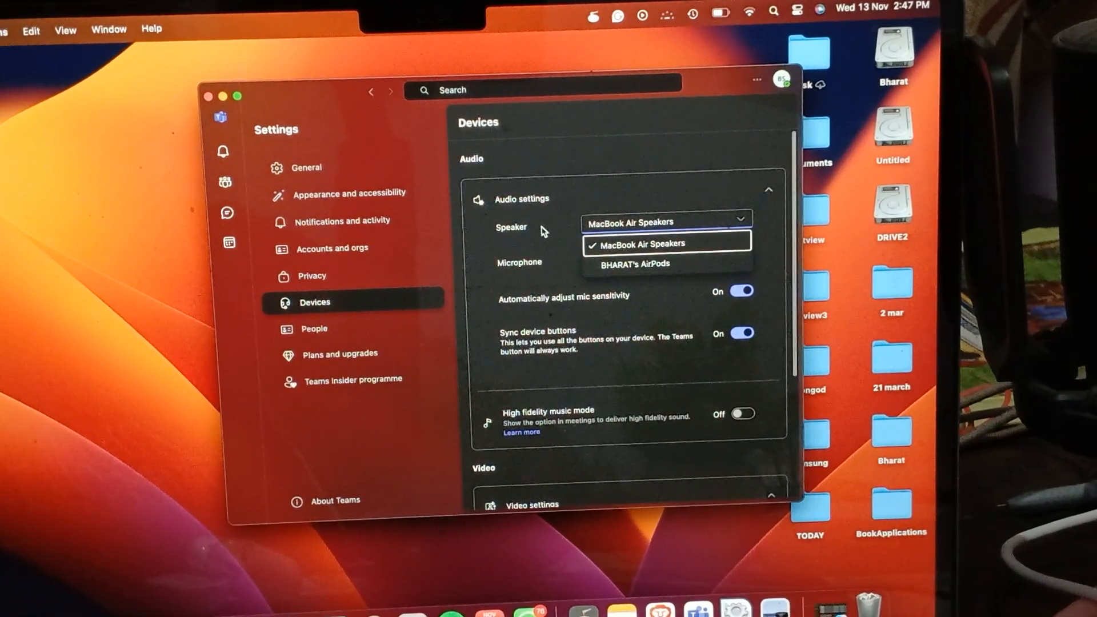
pyautogui.moveTo(610, 277)
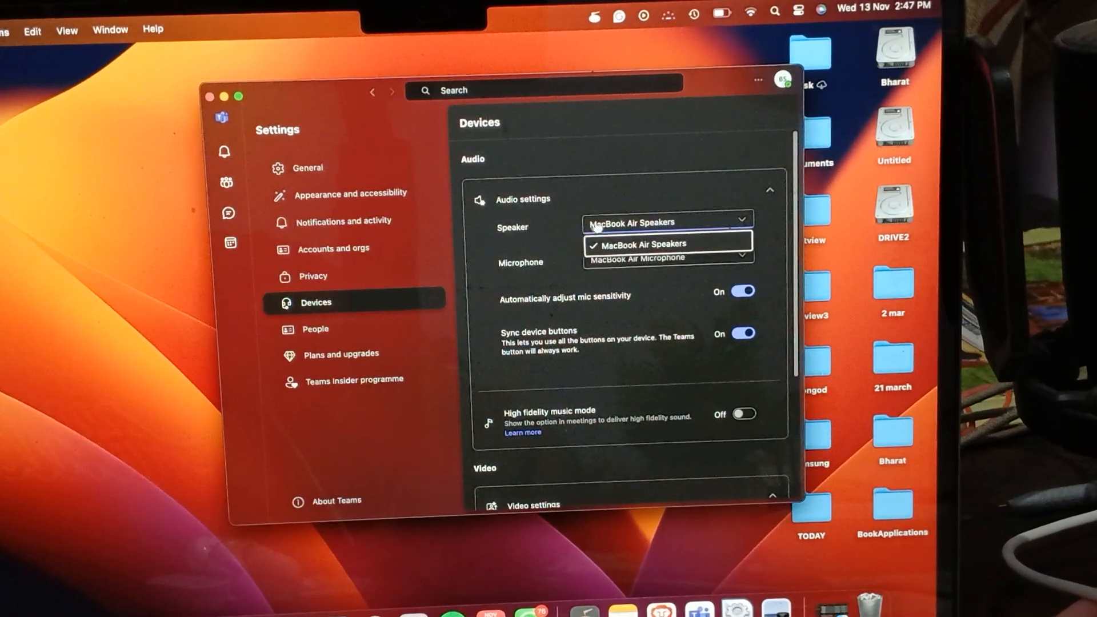
# Keep MacBook Air Speakers selected while BHARAT's AirPods now appear as an option
pyautogui.click(649, 244)
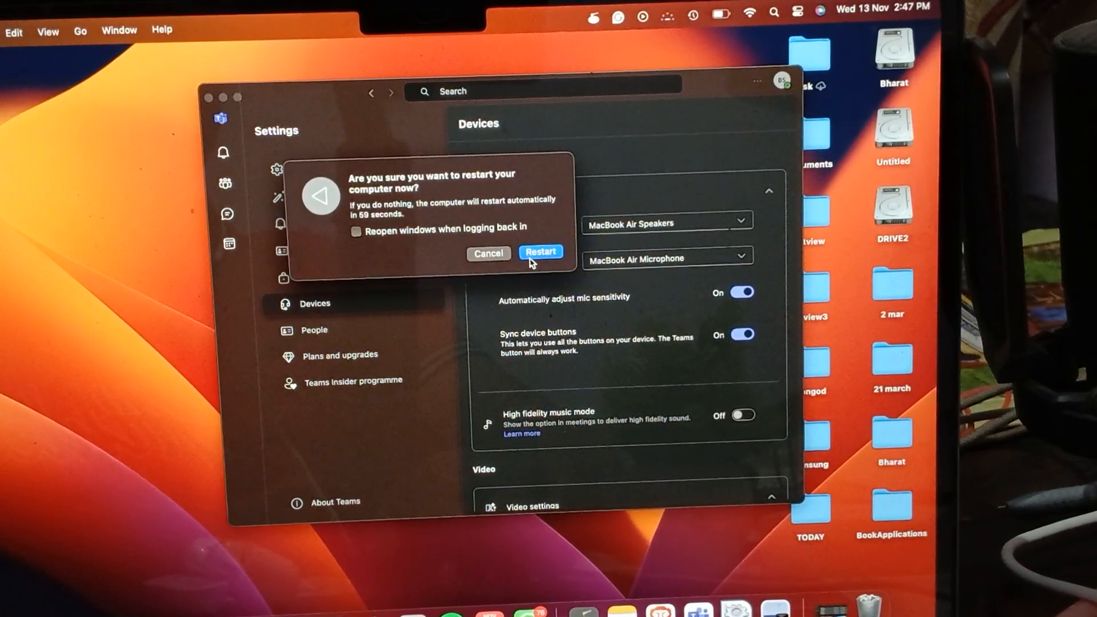
# Answer the macOS restart prompt and close the Teams window
pyautogui.click(487, 254)
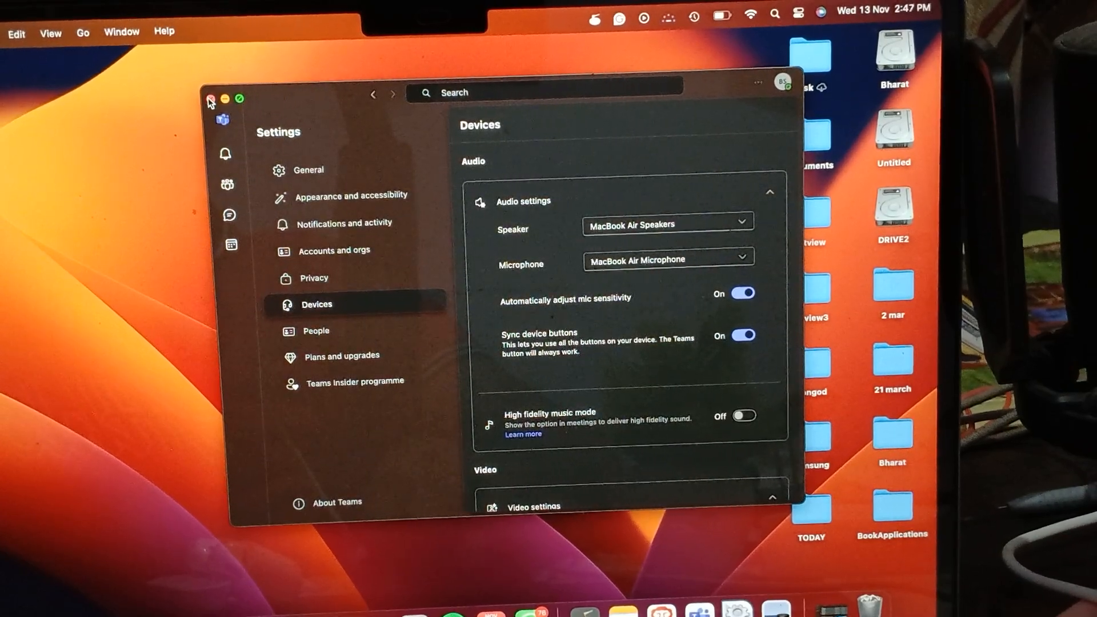
pyautogui.click(209, 98)
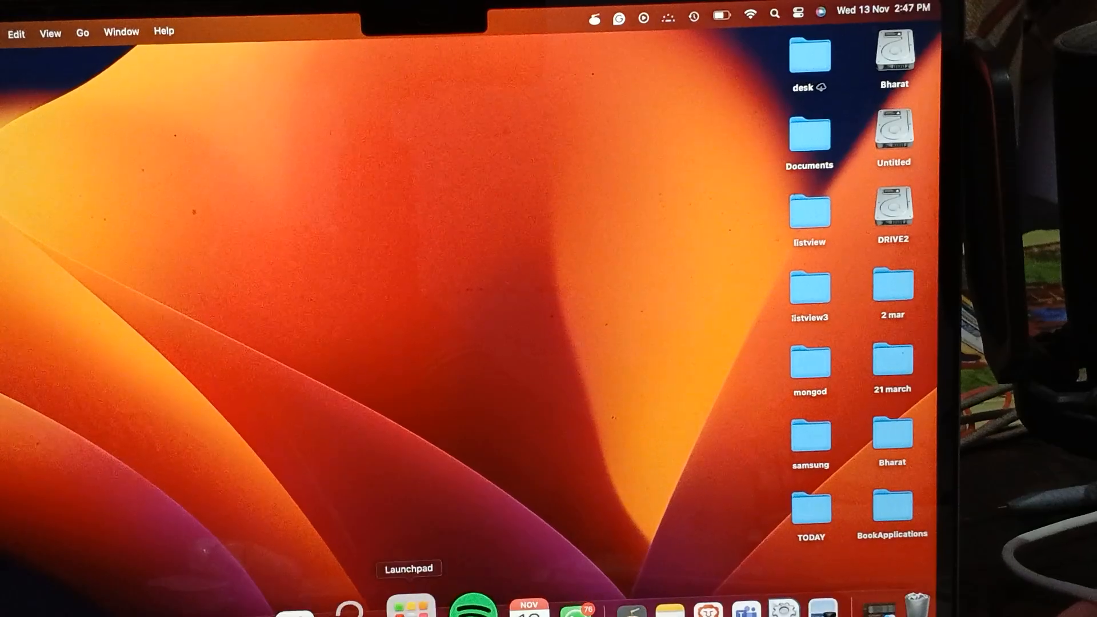
# Browse to the Applications folder in Finder showing Microsoft Teams.app
pyautogui.click(408, 568)
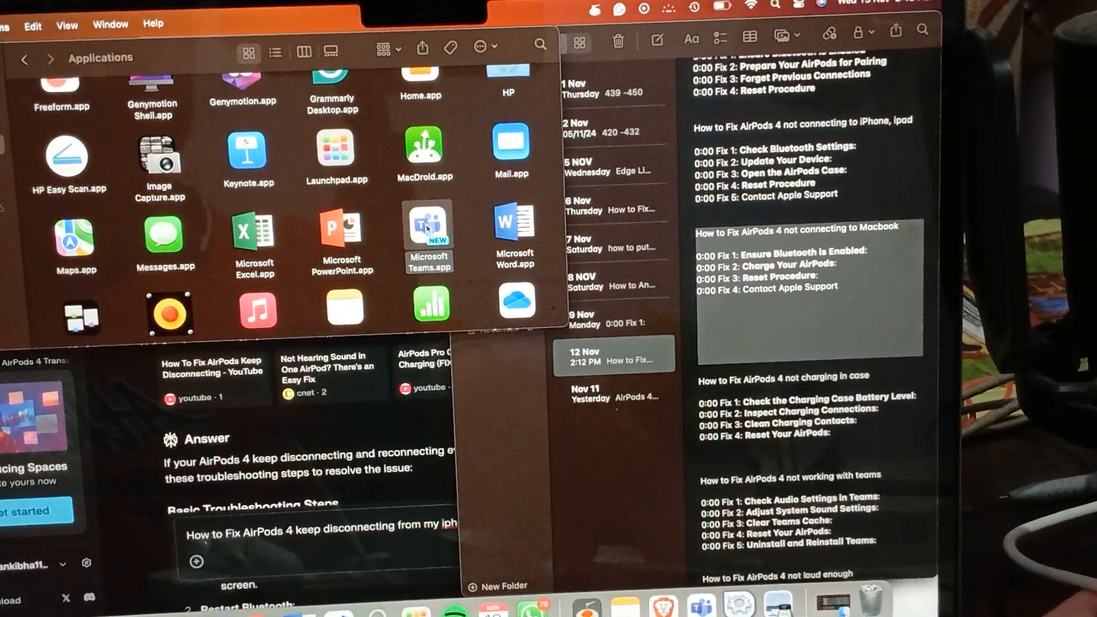
# Bring up the item menu for Microsoft Teams.app with Move to Bin available
pyautogui.rightClick(428, 224)
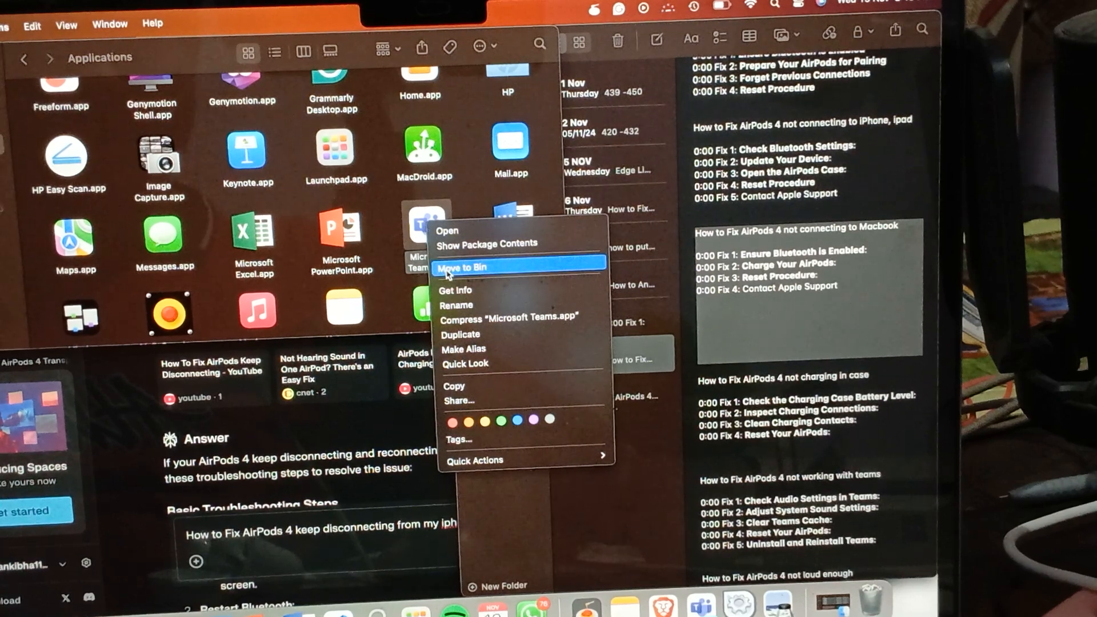